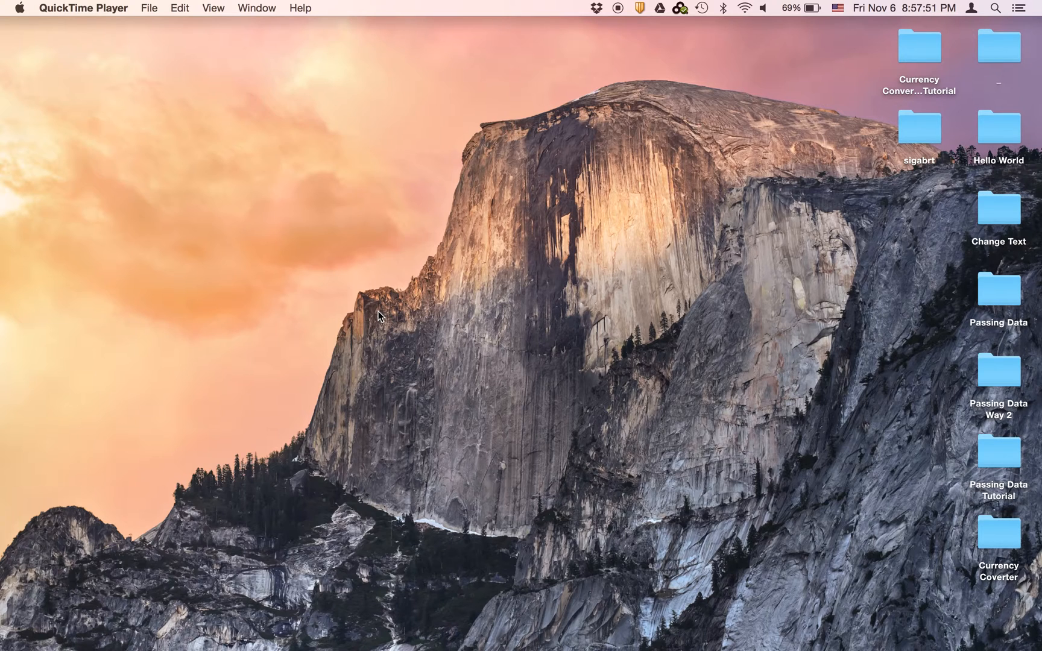
pyautogui.moveTo(341, 605)
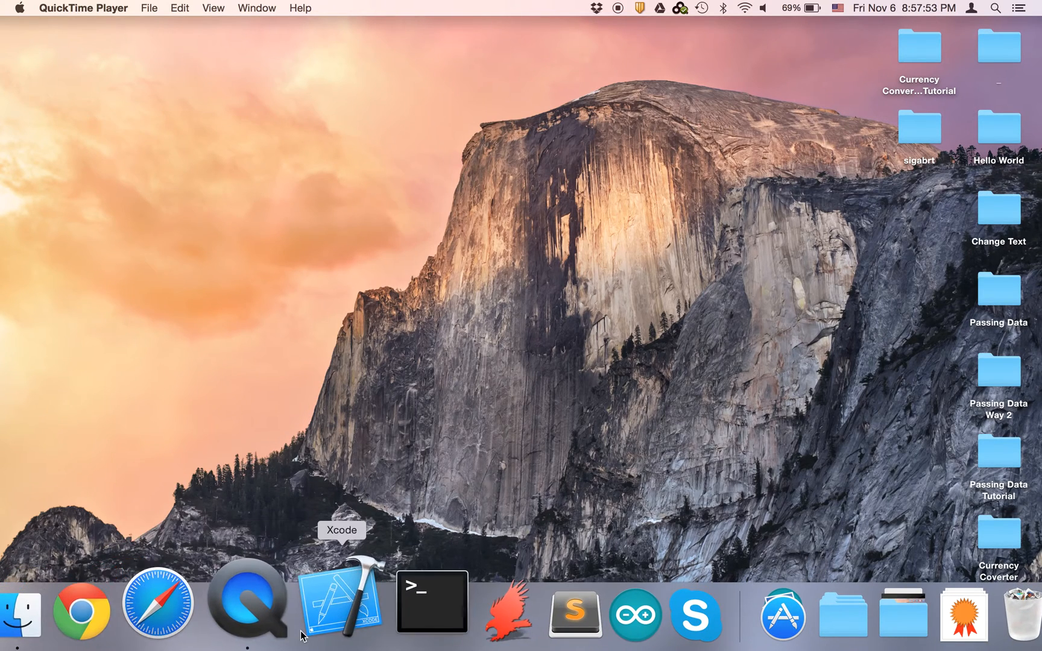
# - Launch Xcode and create an iPhone Swift project named sigabrt saved on the Desktop
pyautogui.click(341, 602)
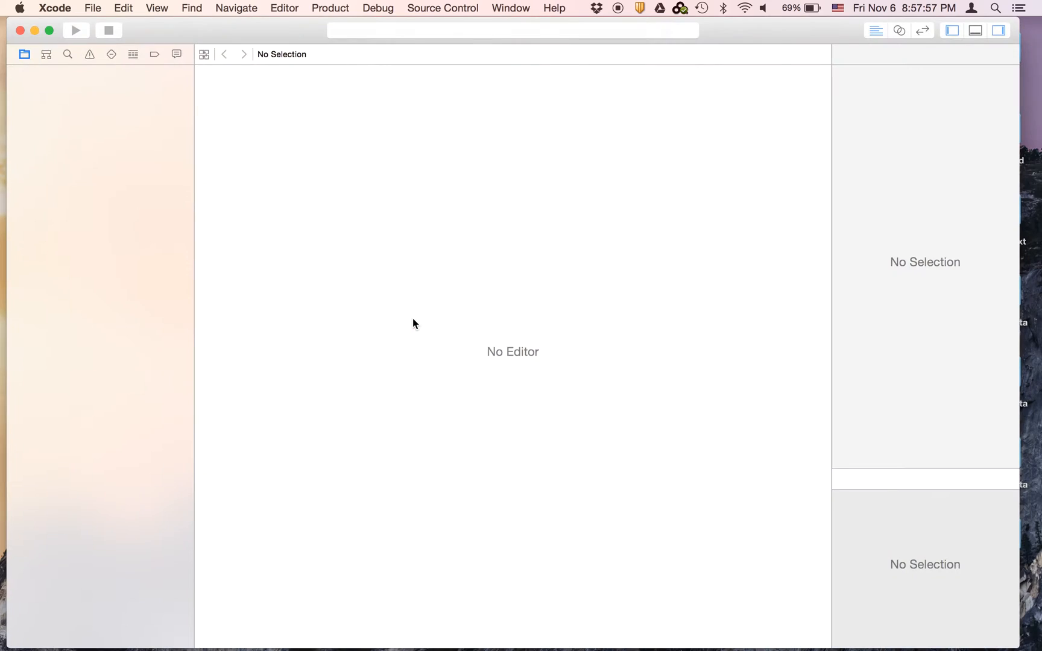
pyautogui.write('si')
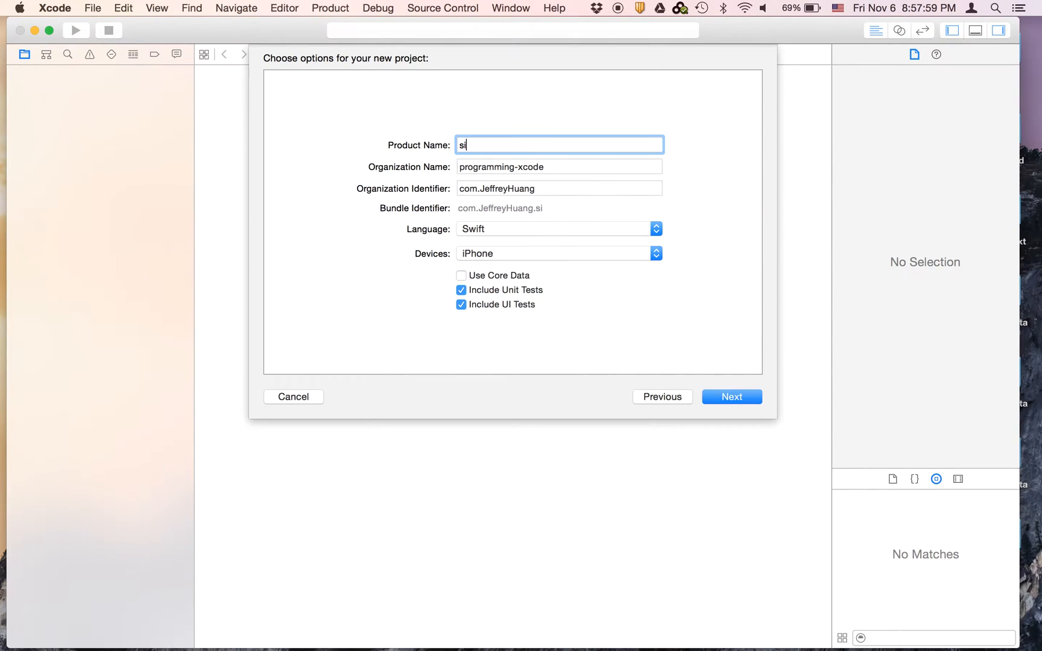
pyautogui.write('gab')
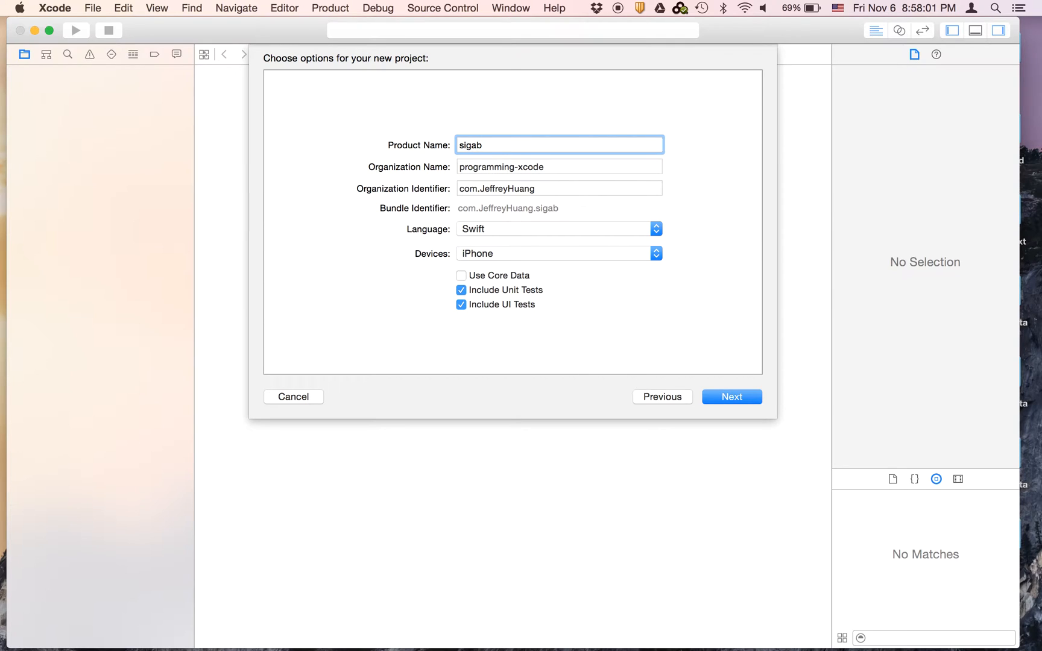
pyautogui.click(731, 397)
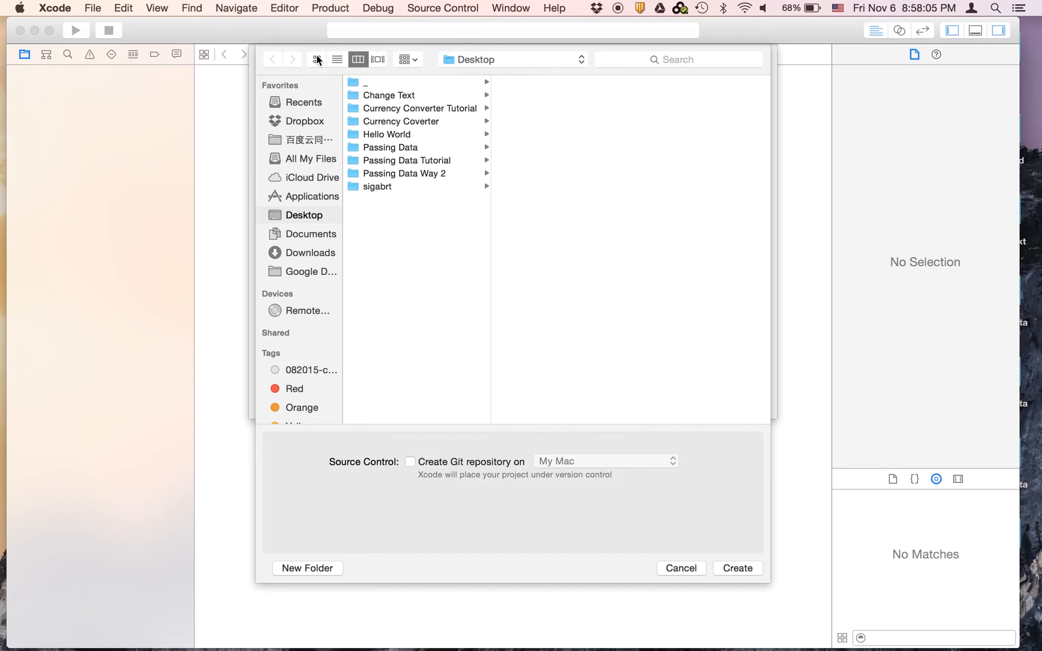
pyautogui.click(737, 569)
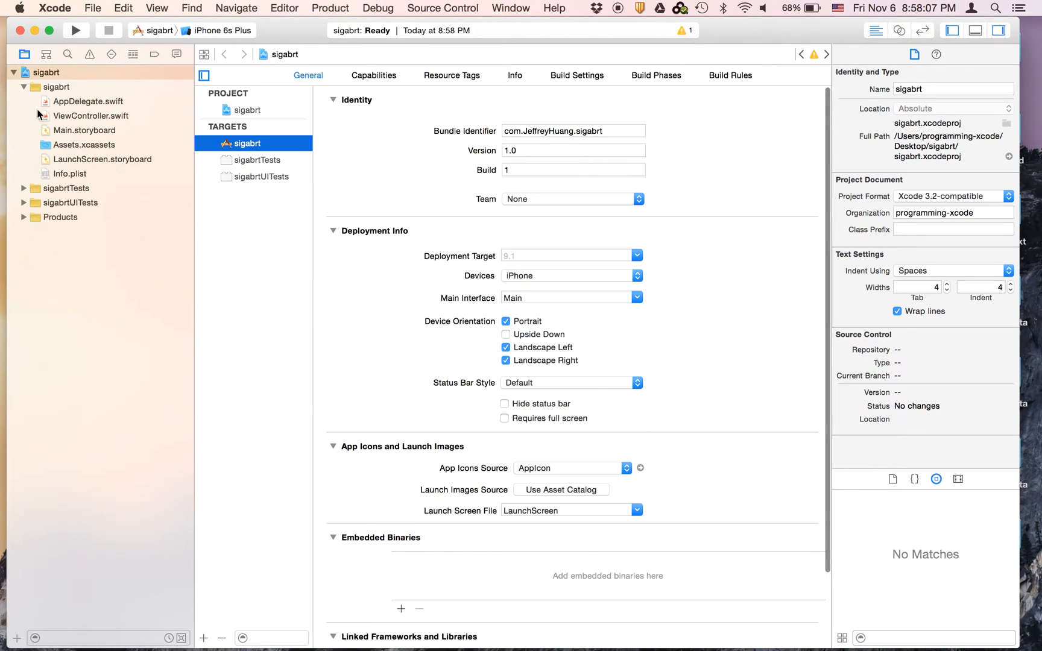
# - Wire the Main.storyboard Label to a new outlet named label in ViewController.swift via the Assistant Editor
pyautogui.click(90, 116)
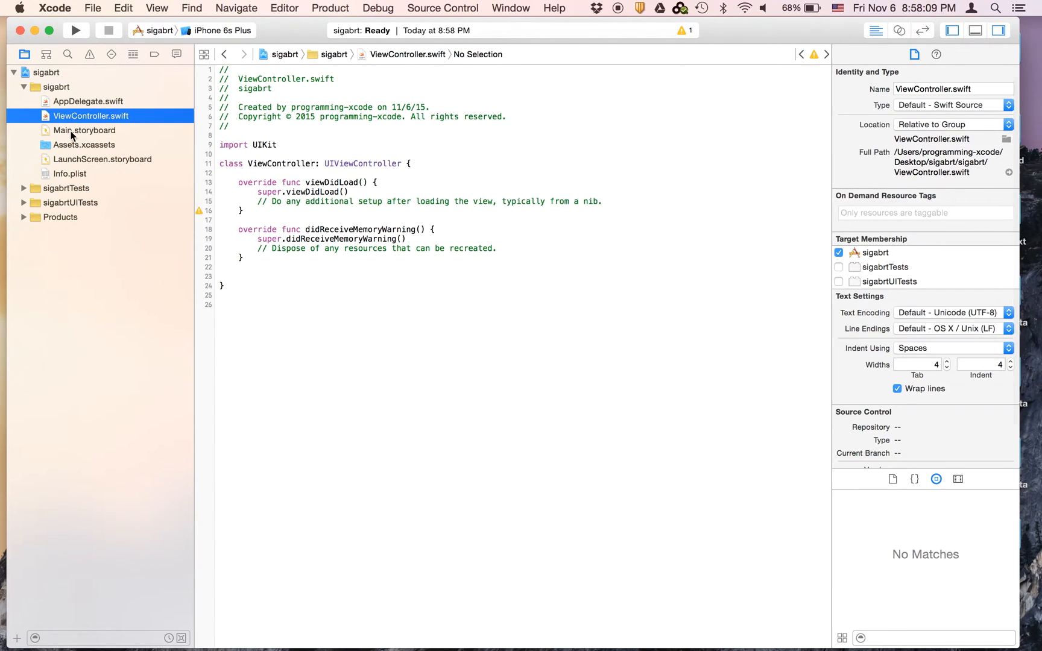
pyautogui.click(83, 130)
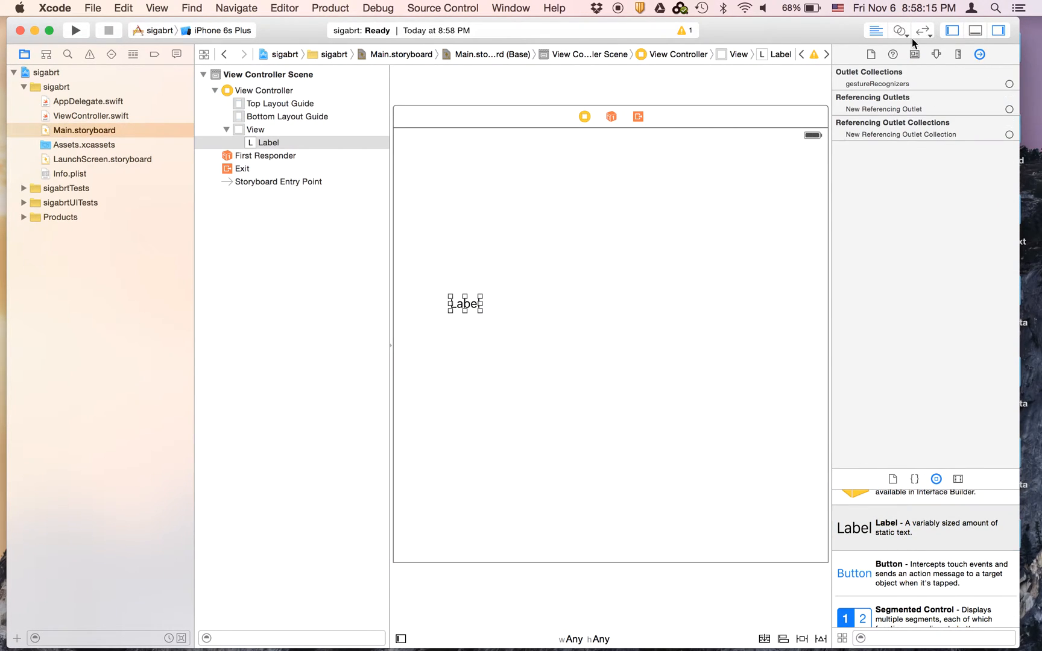
pyautogui.click(900, 30)
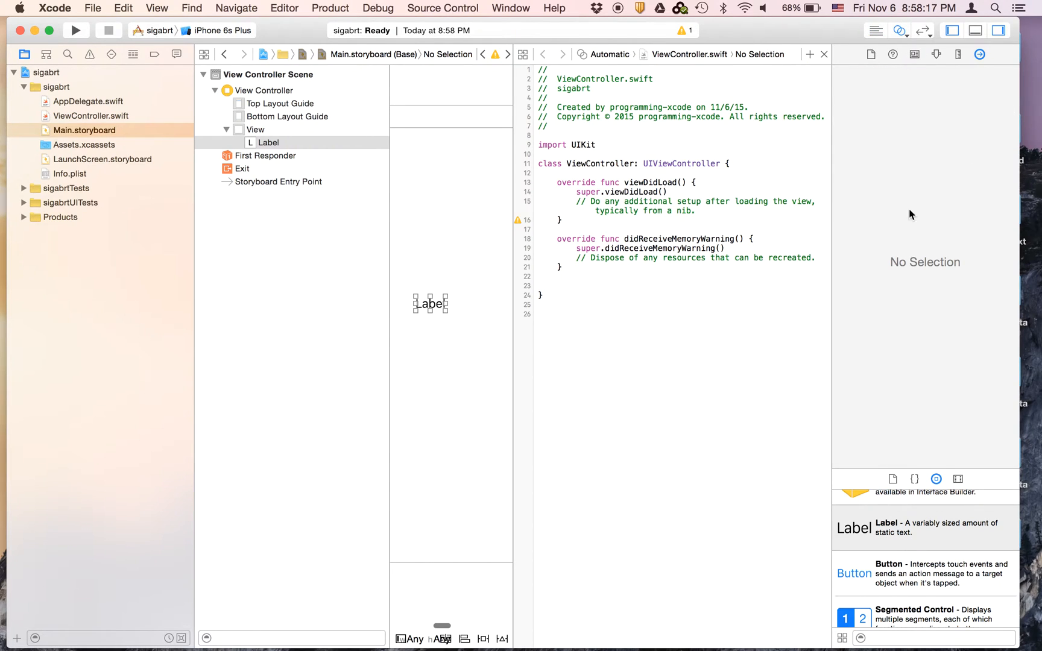
pyautogui.moveTo(428, 311)
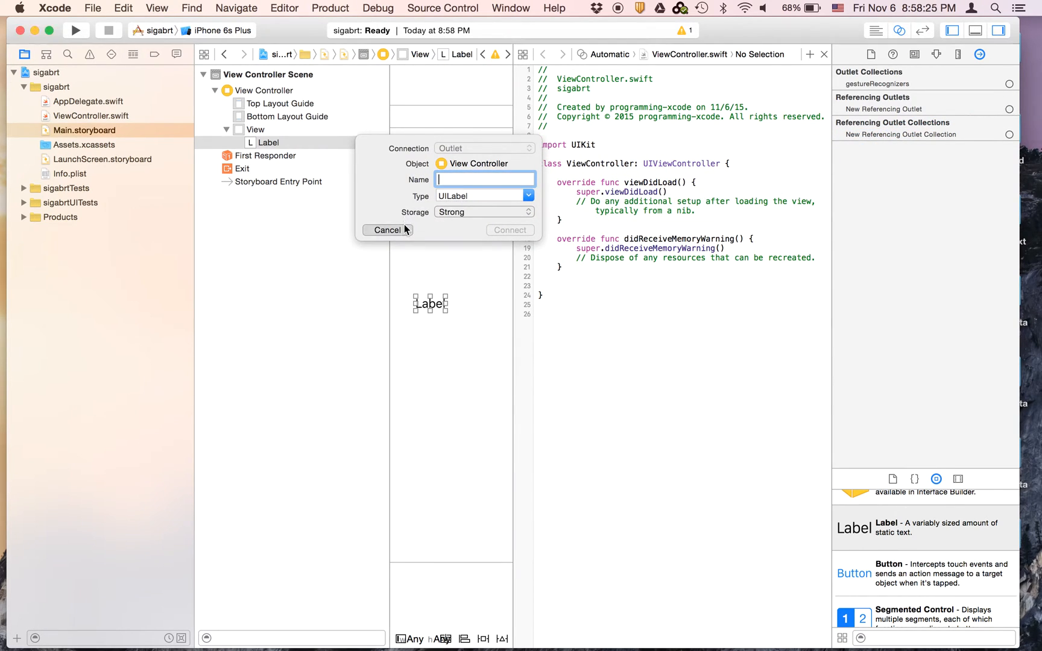
pyautogui.click(386, 230)
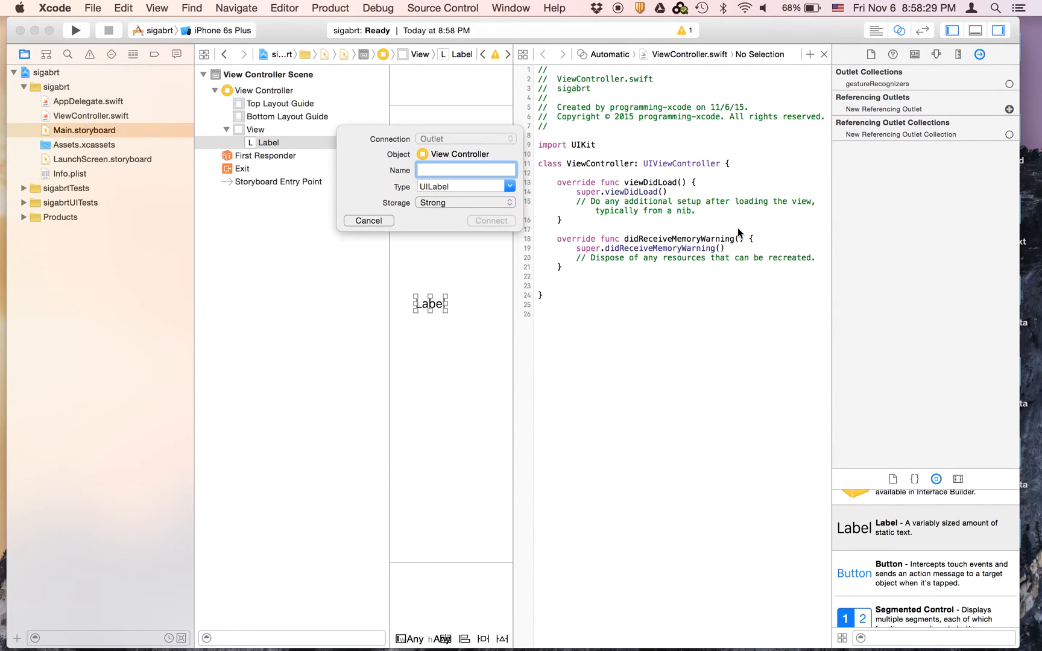
pyautogui.write('label')
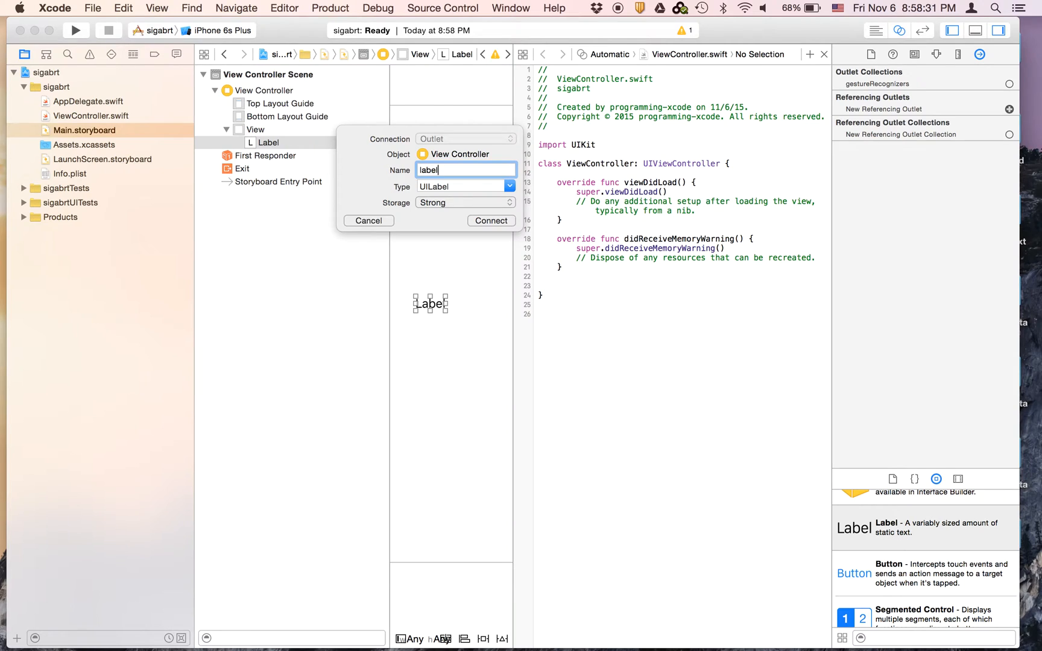
pyautogui.click(491, 220)
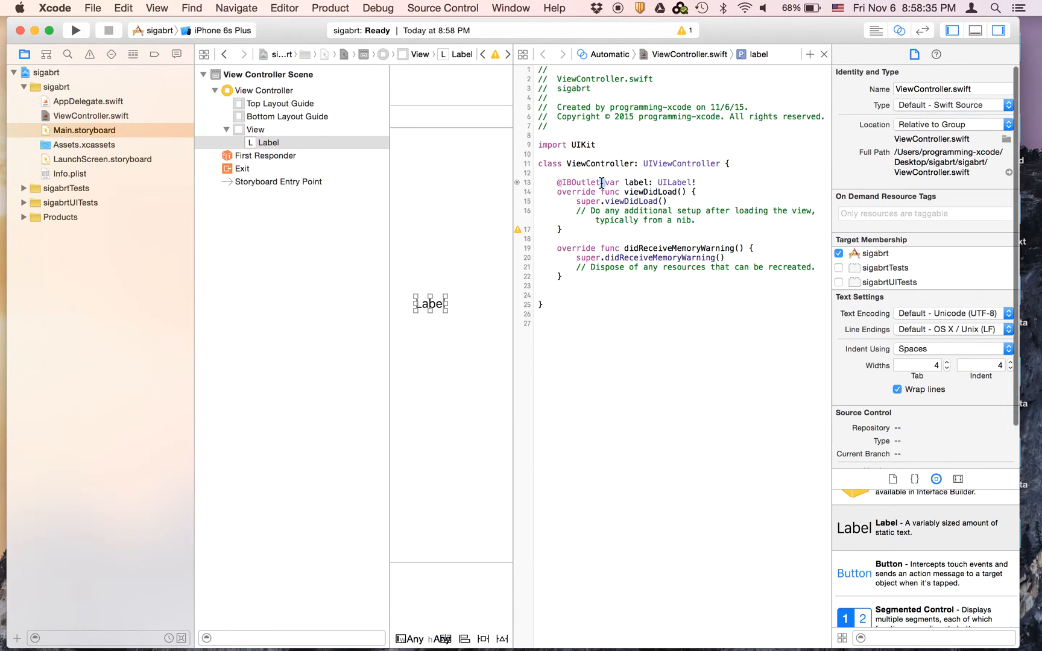
pyautogui.click(625, 183)
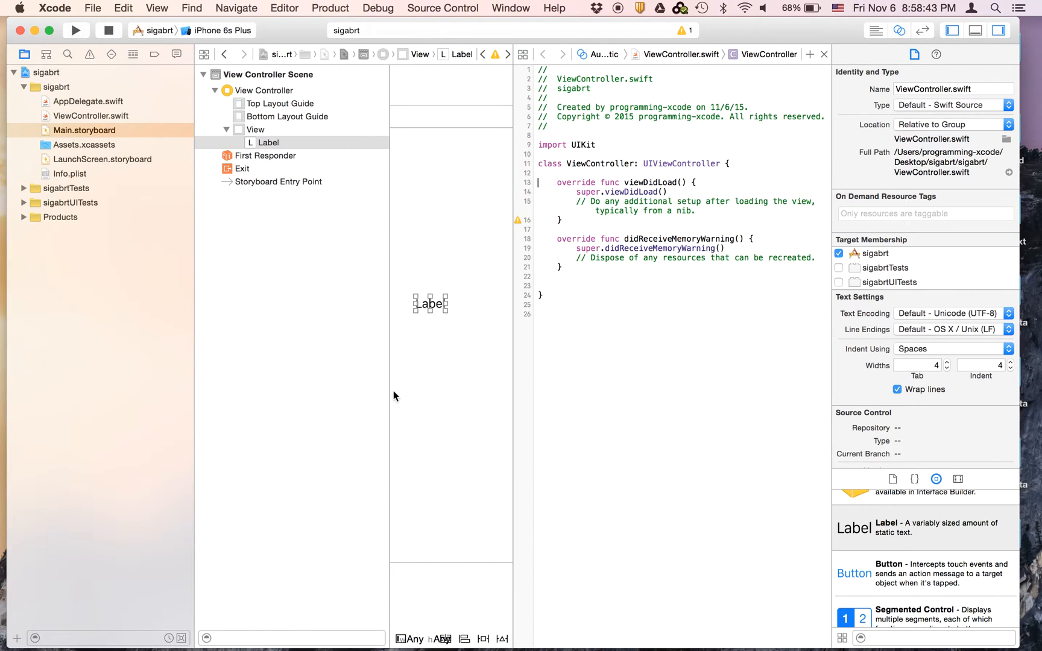
pyautogui.click(76, 31)
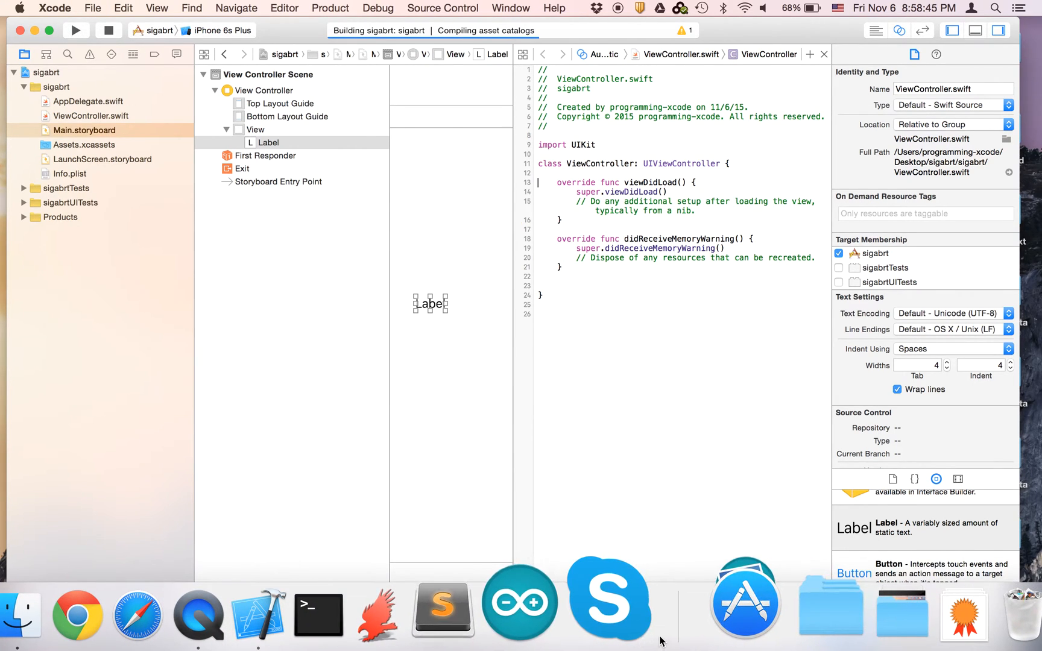
pyautogui.click(76, 30)
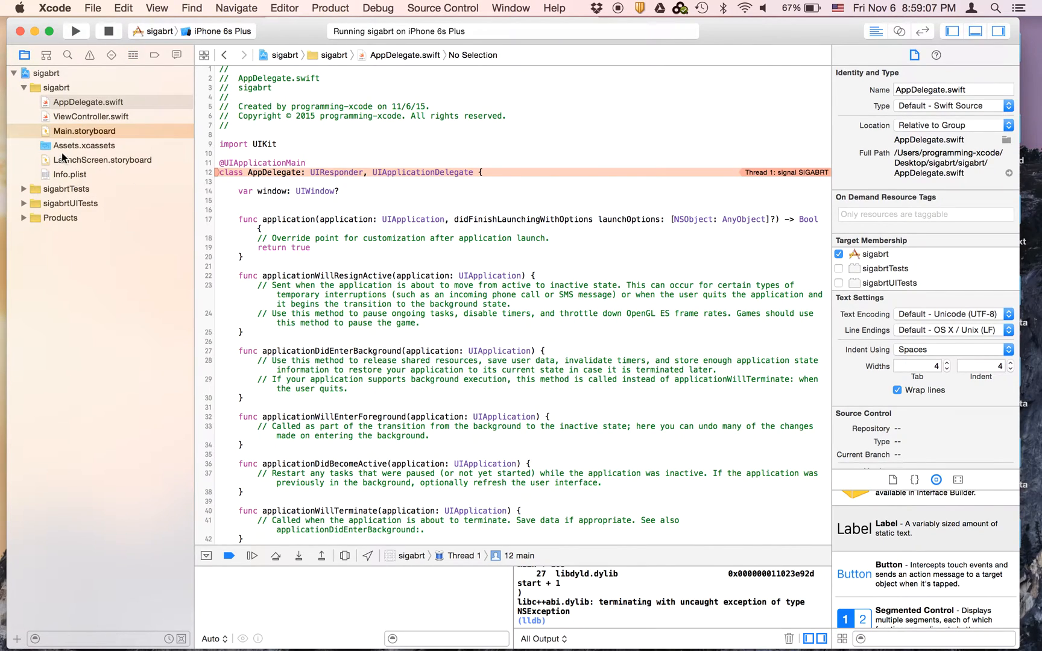
# - Remove the Label's stale label → View Controller outlet connection in Main.storyboard
pyautogui.click(84, 131)
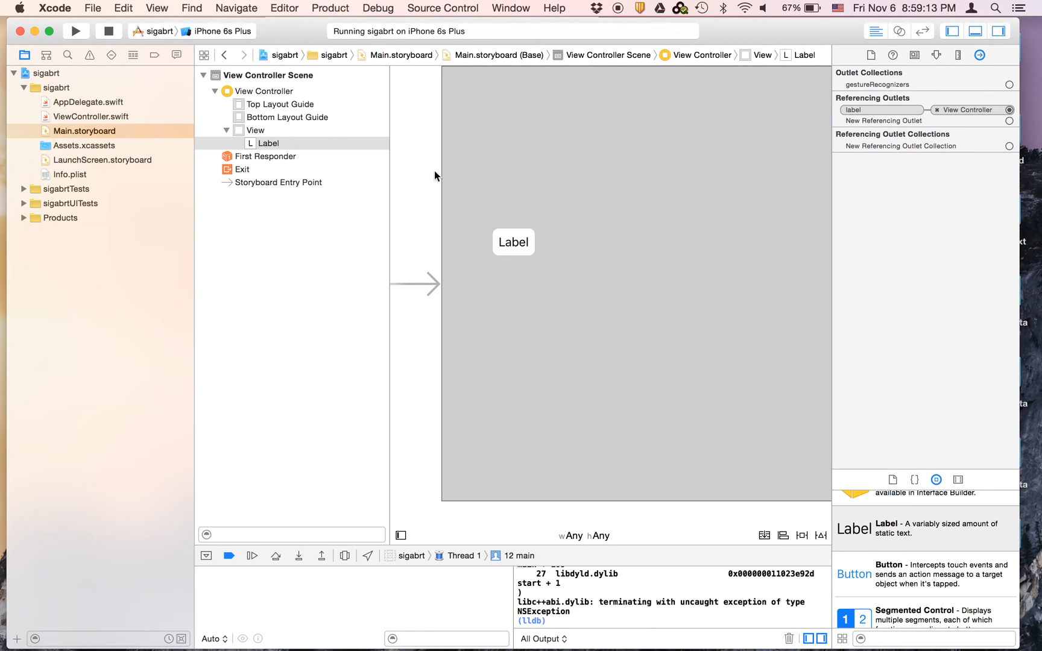
pyautogui.click(91, 116)
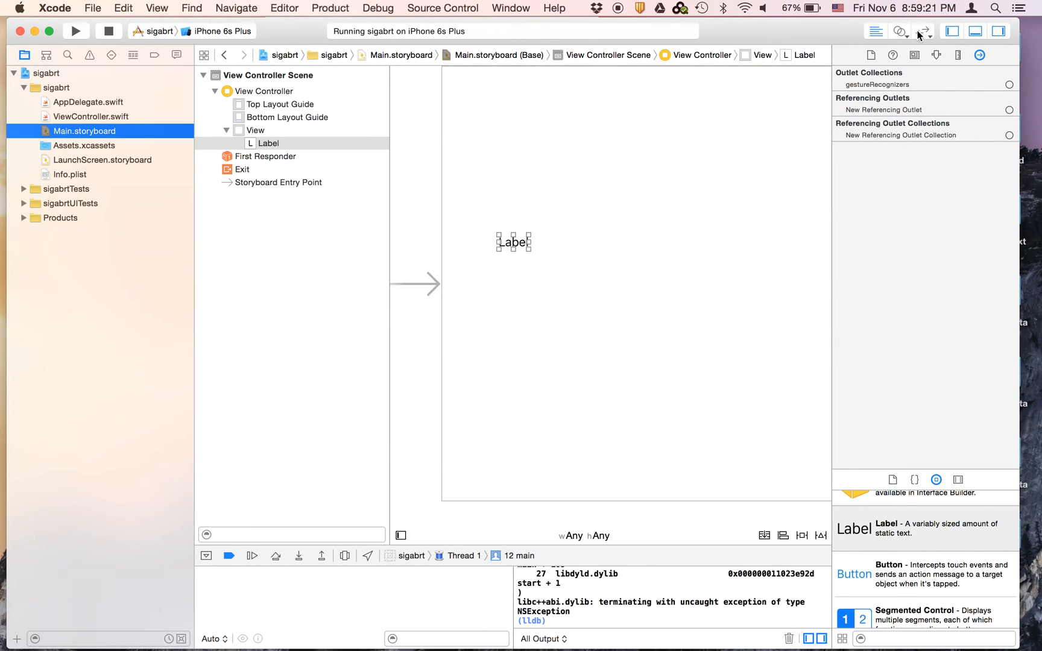
# - Show ViewController.swift beside Main.storyboard in the Assistant Editor
pyautogui.click(899, 30)
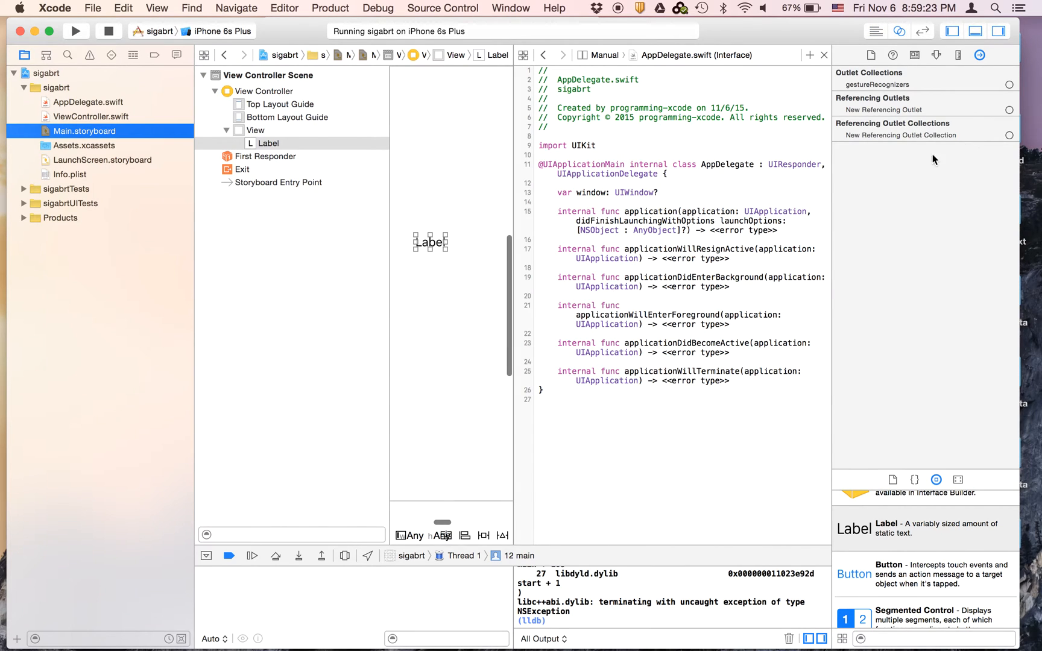
pyautogui.click(602, 56)
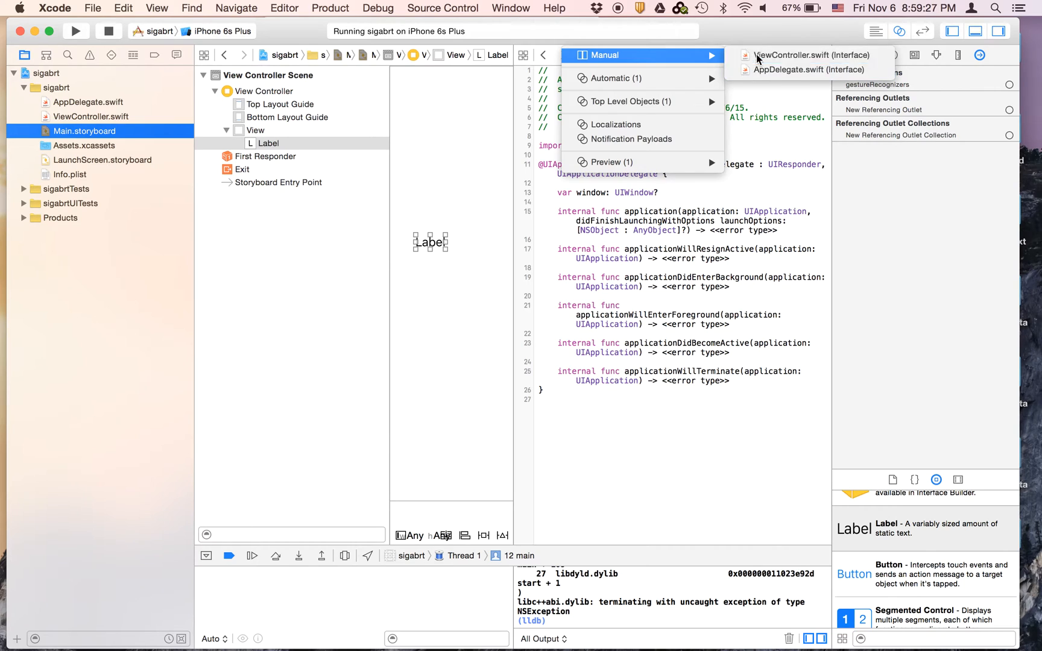
pyautogui.click(811, 55)
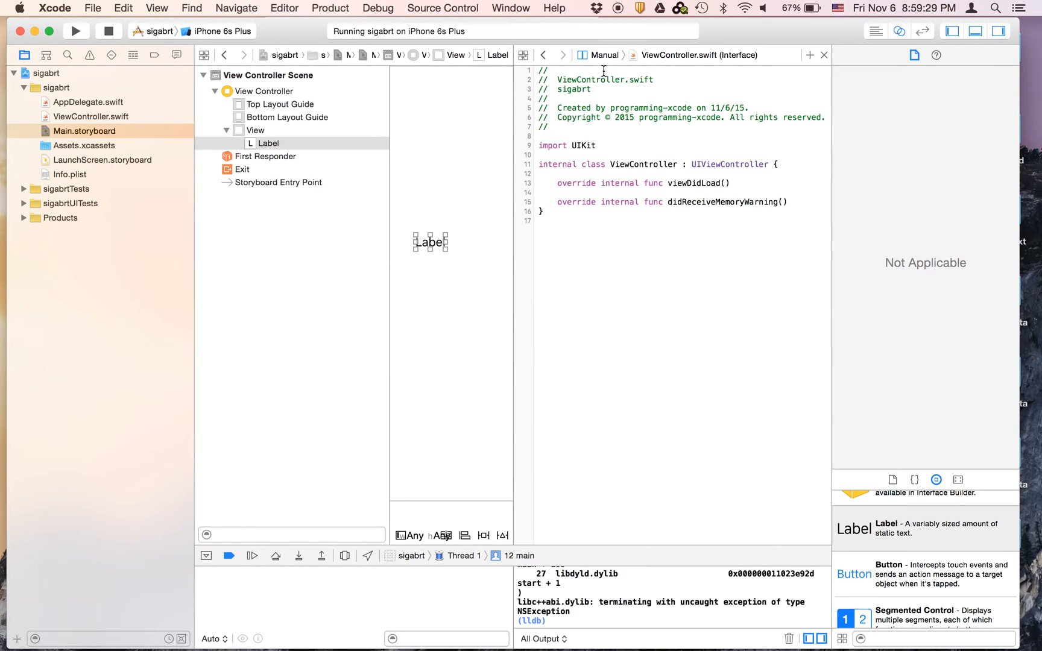
pyautogui.click(603, 54)
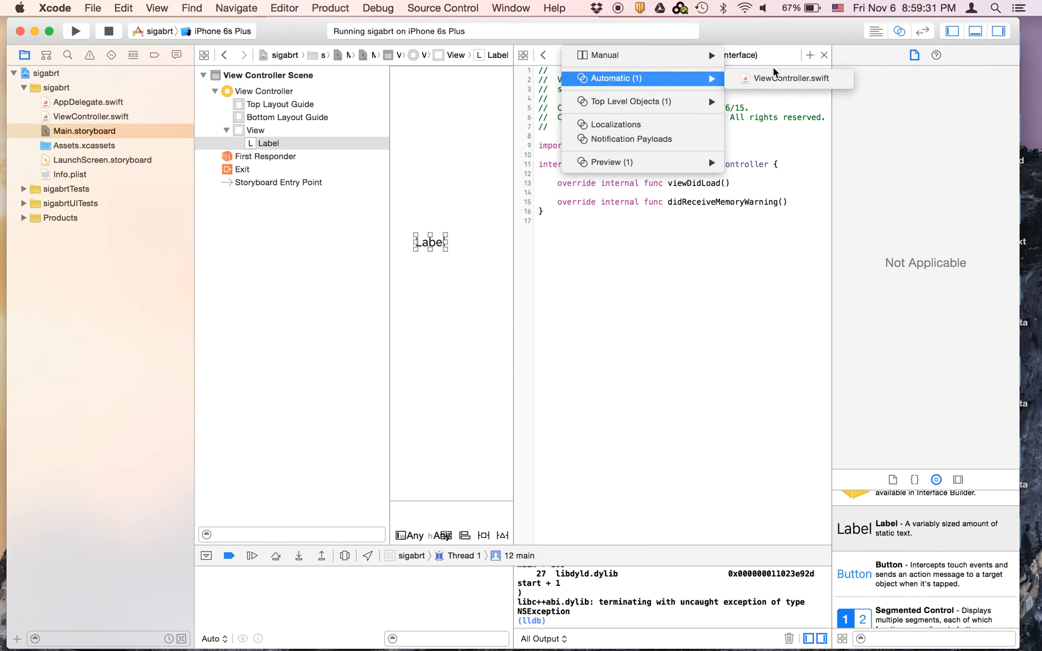
pyautogui.click(790, 77)
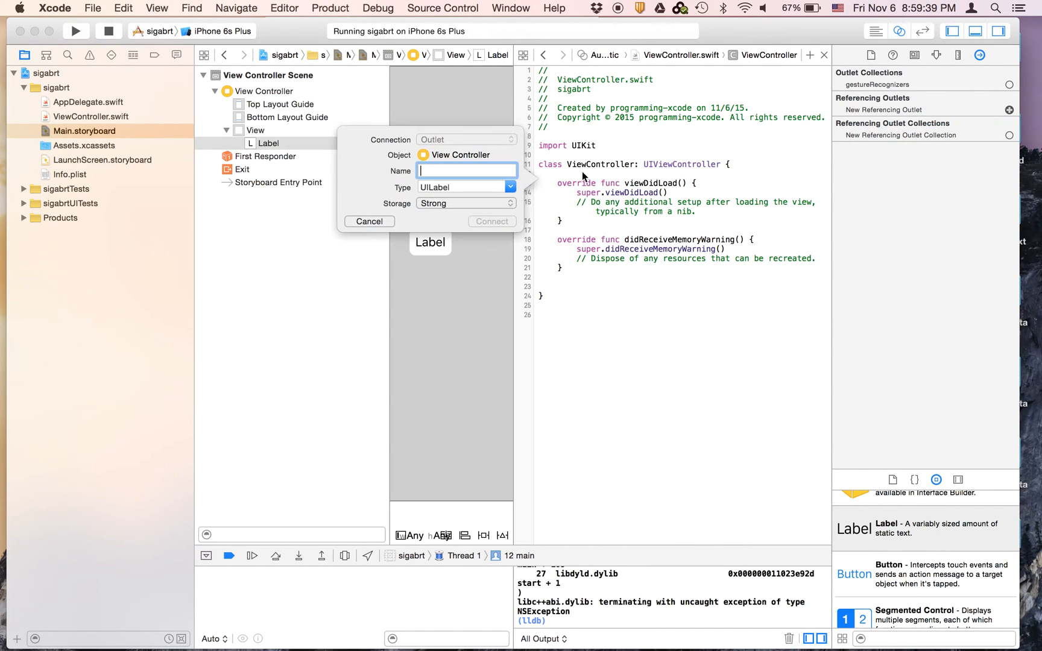
pyautogui.write('label')
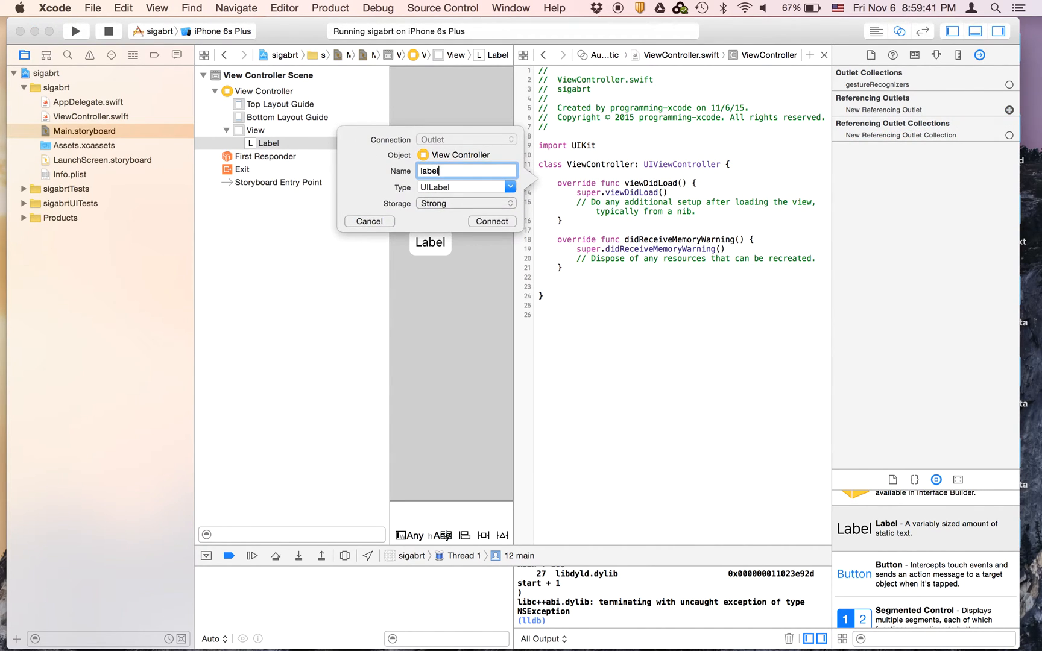
pyautogui.click(491, 221)
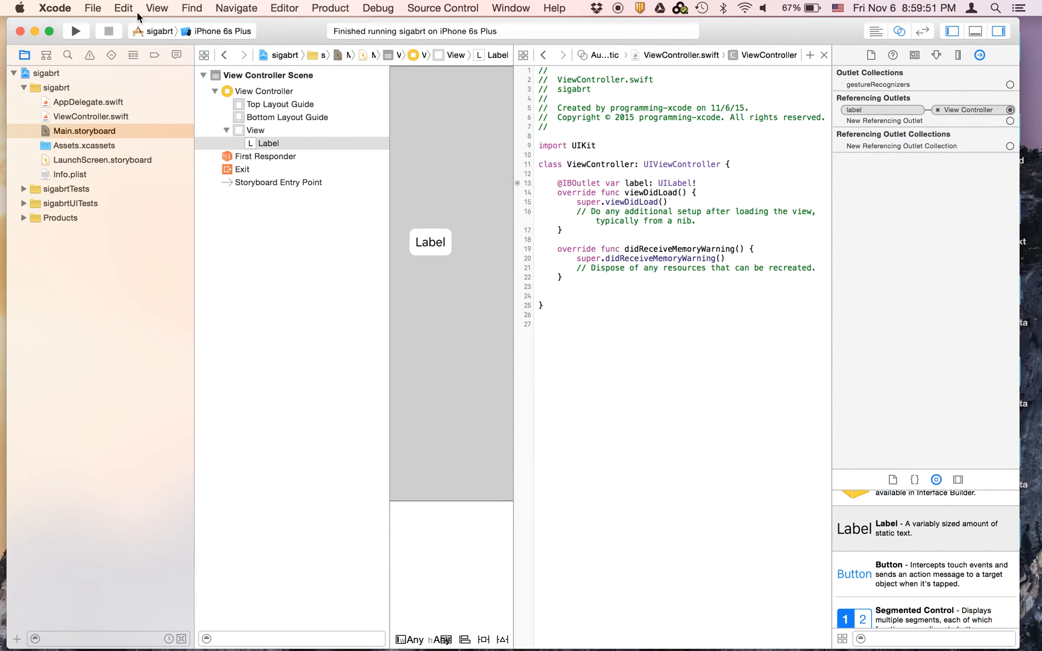
pyautogui.moveTo(449, 155)
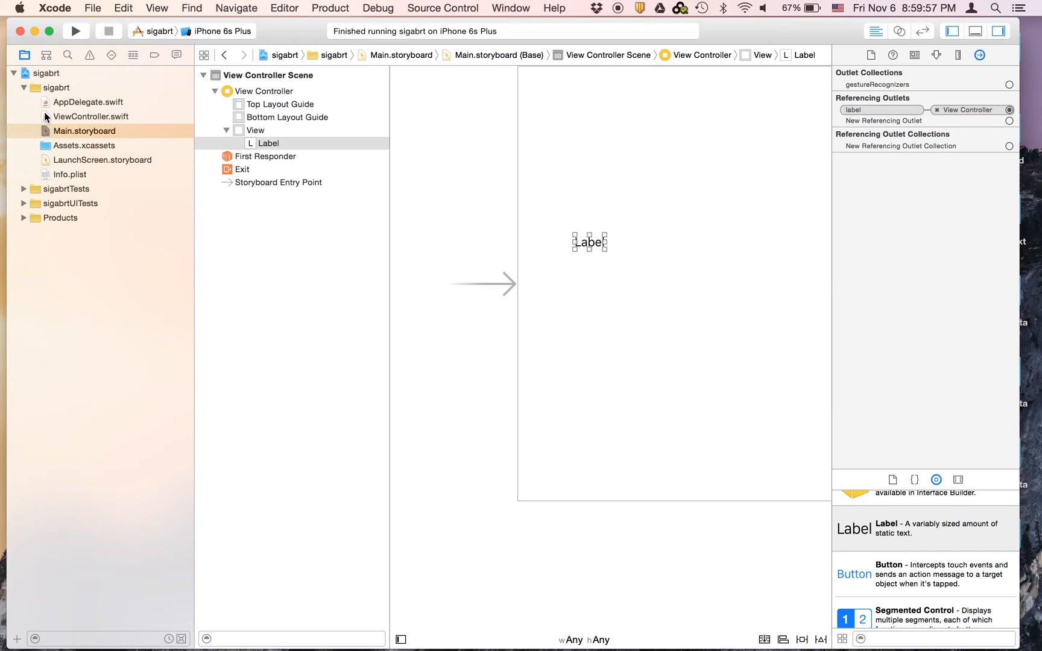
pyautogui.click(91, 116)
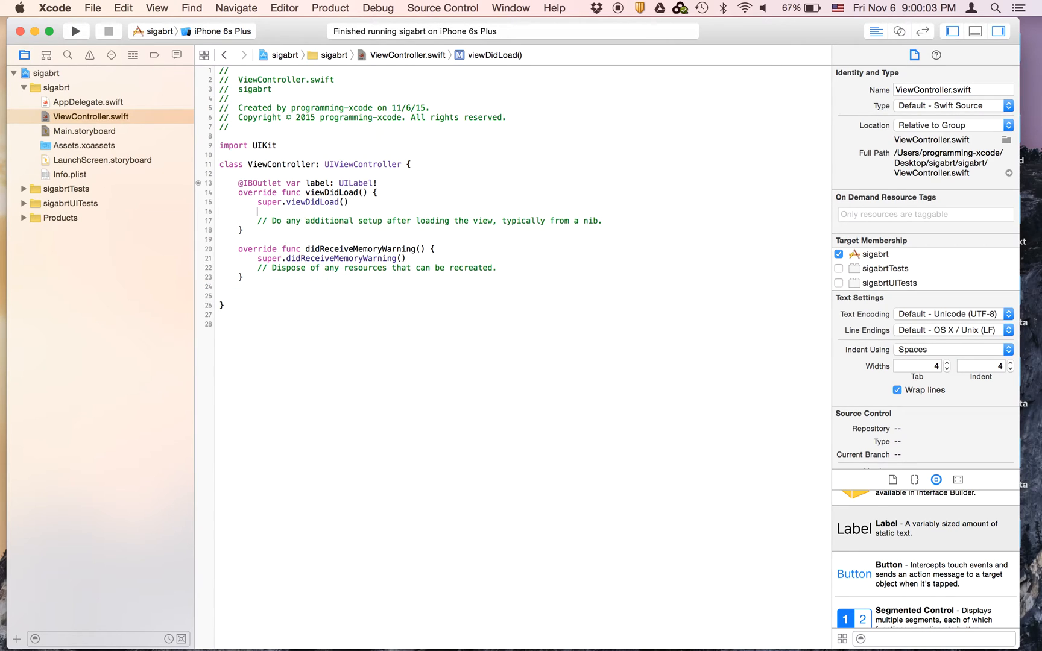
pyautogui.write('let time')
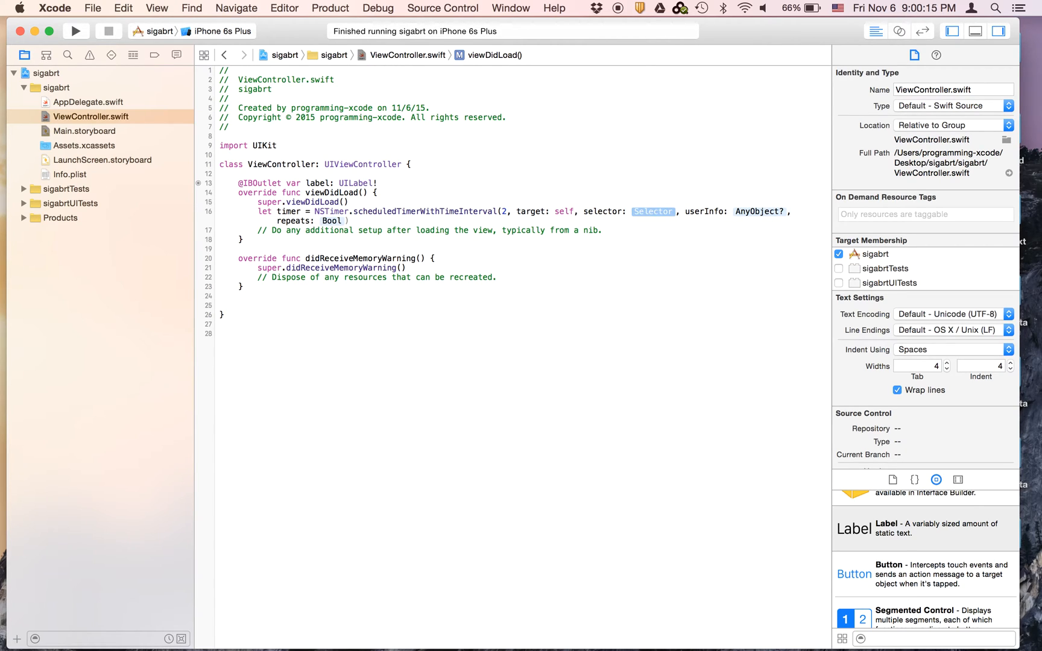
pyautogui.write('Sel')
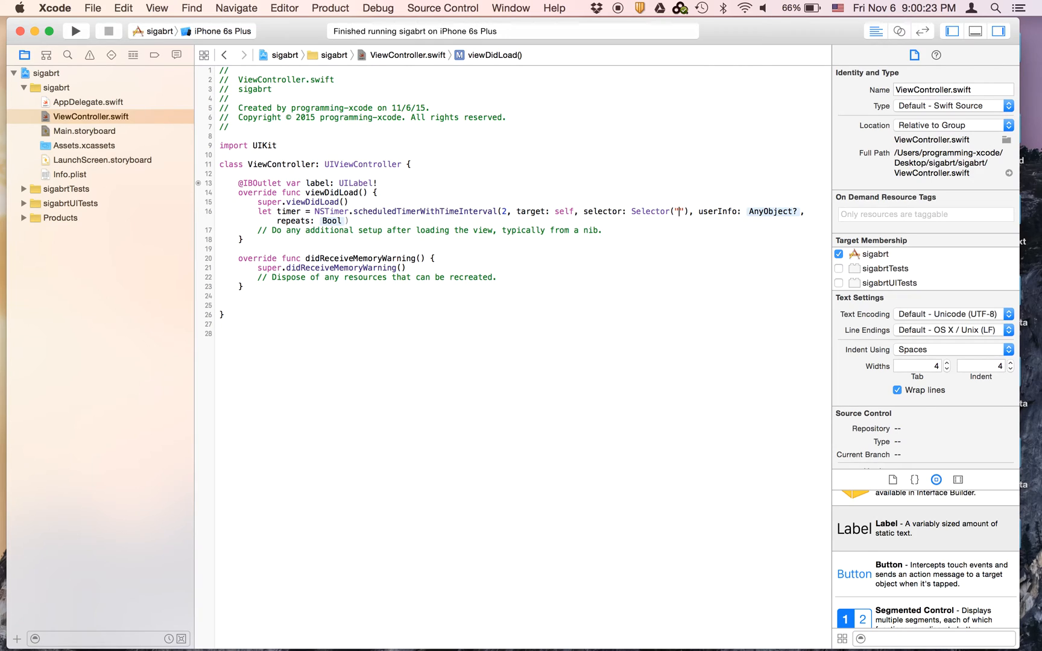
pyautogui.write('124')
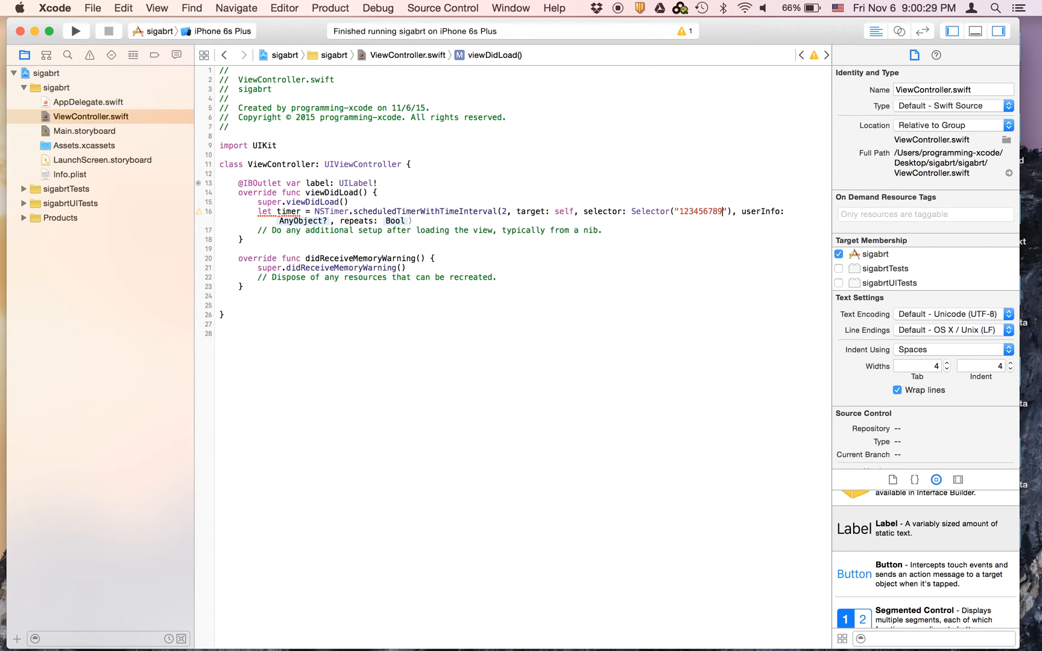
pyautogui.write('0')
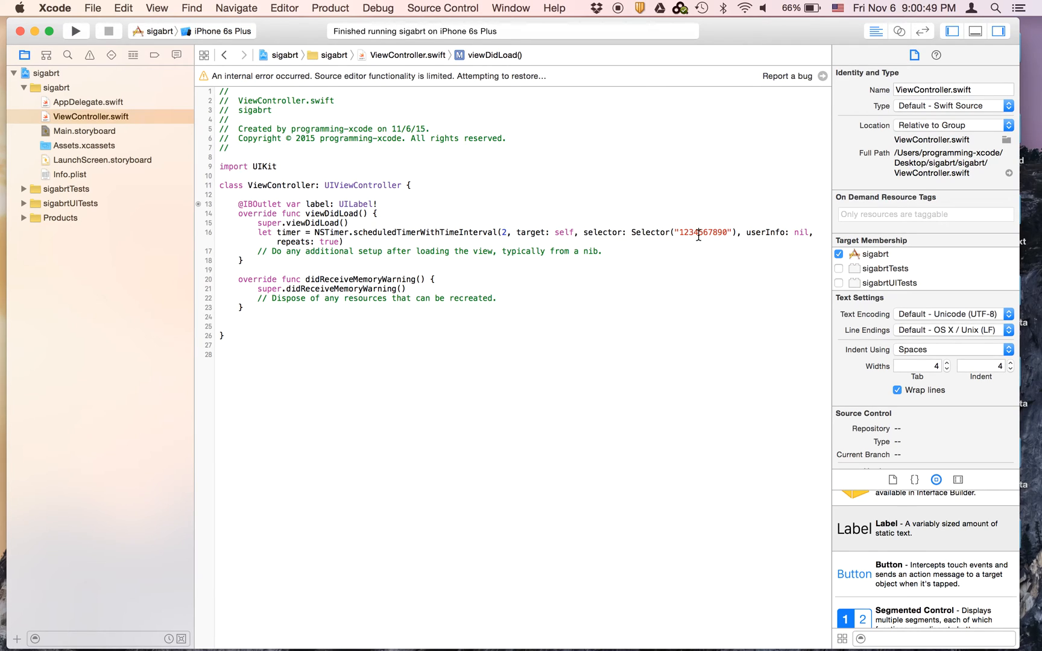
pyautogui.doubleClick(703, 233)
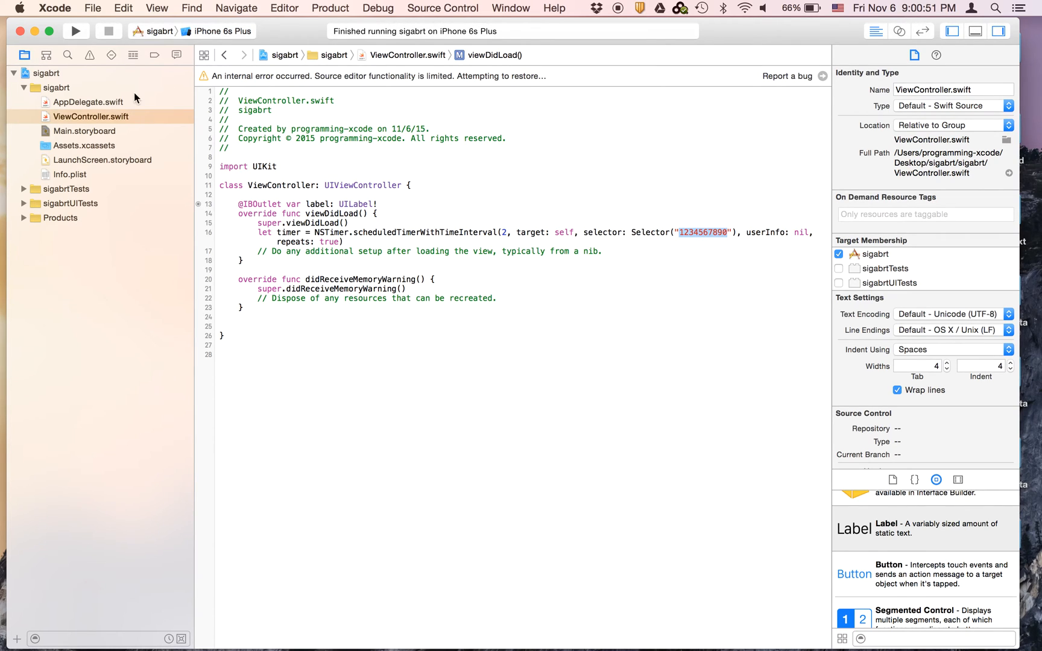
pyautogui.click(76, 30)
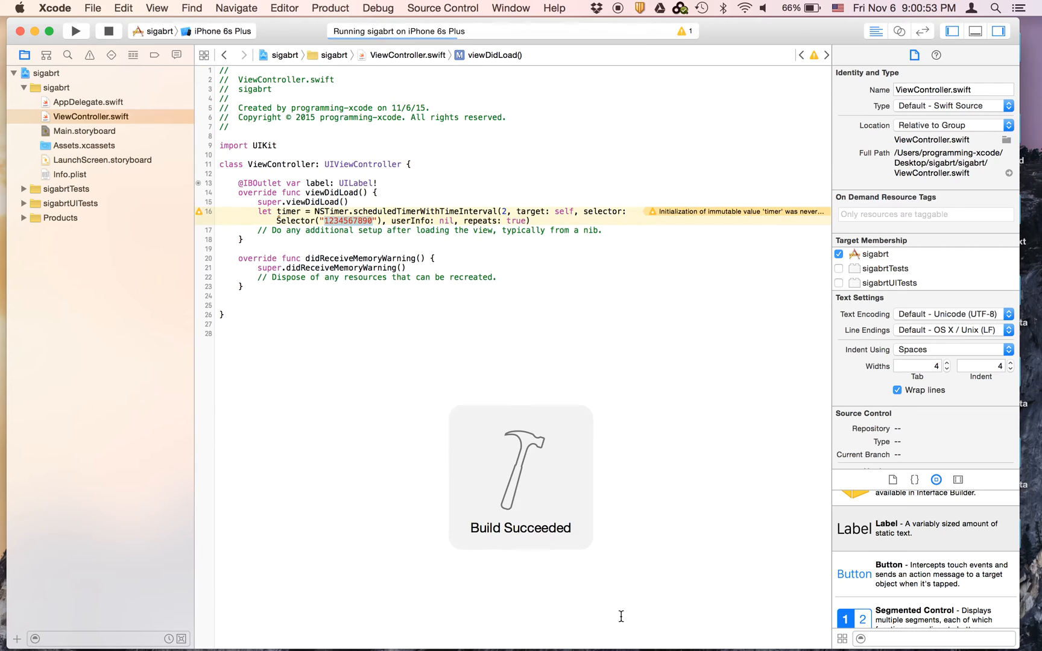
pyautogui.moveTo(685, 639)
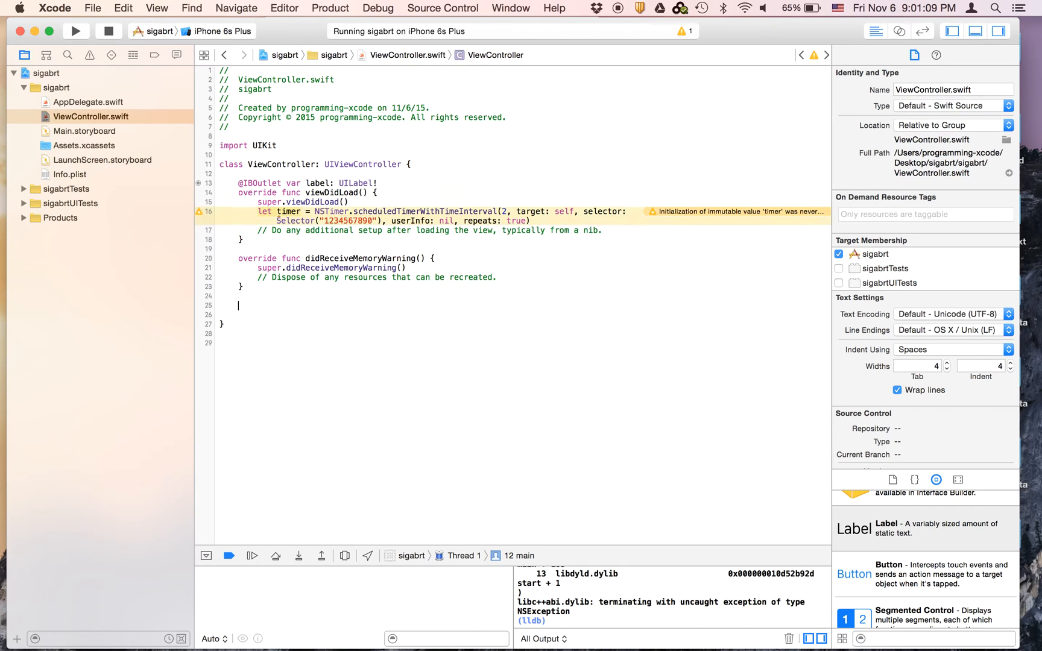
pyautogui.write('func')
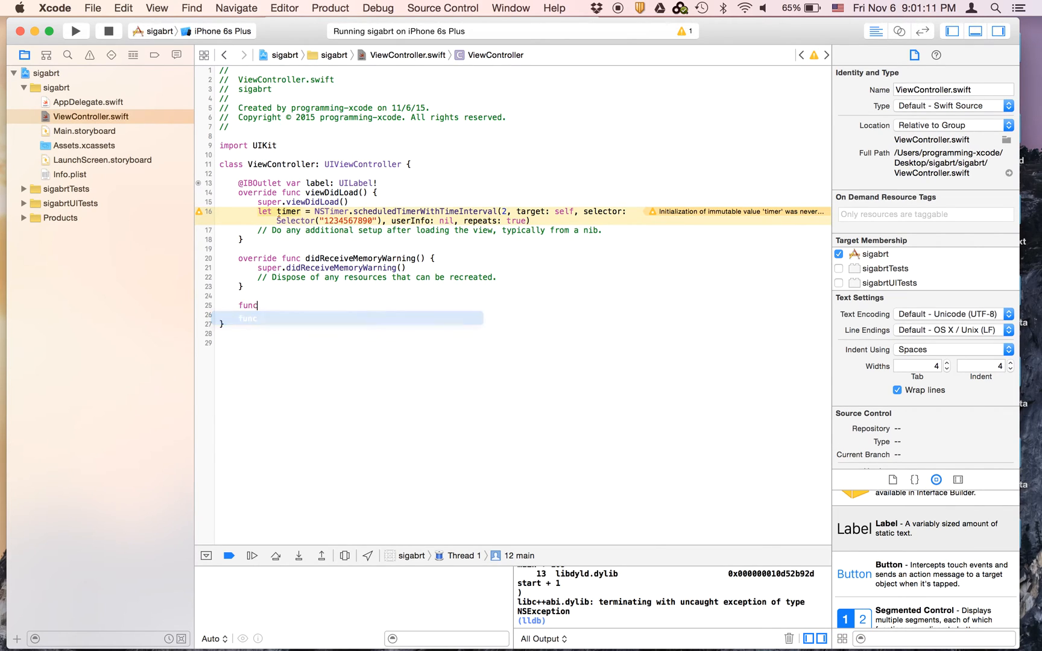
pyautogui.write('123456789(')
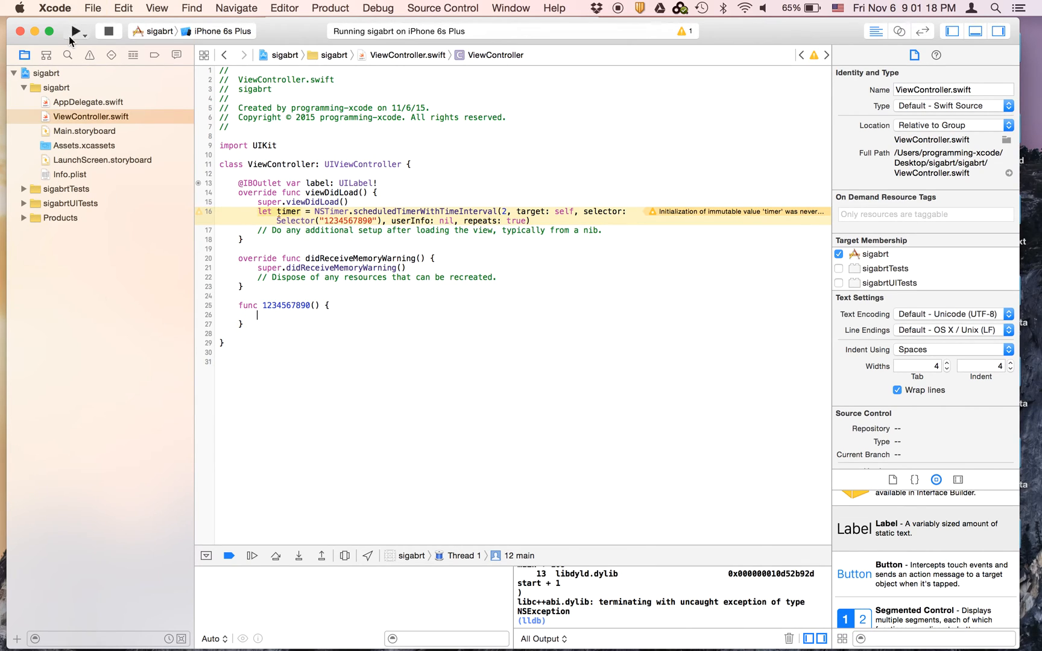
pyautogui.click(76, 30)
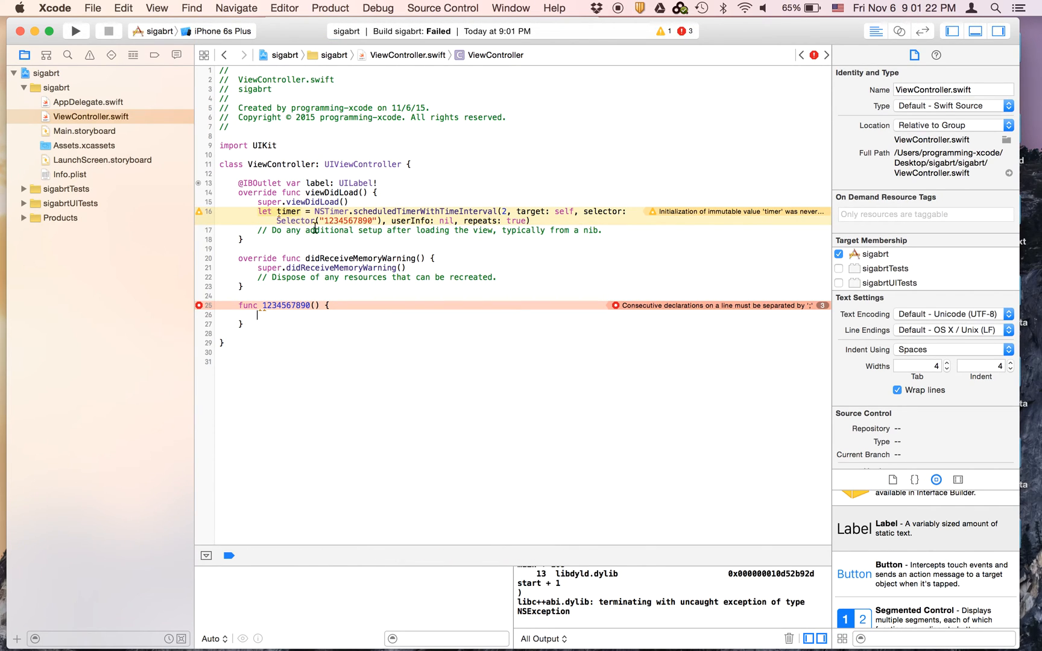
pyautogui.write('b')
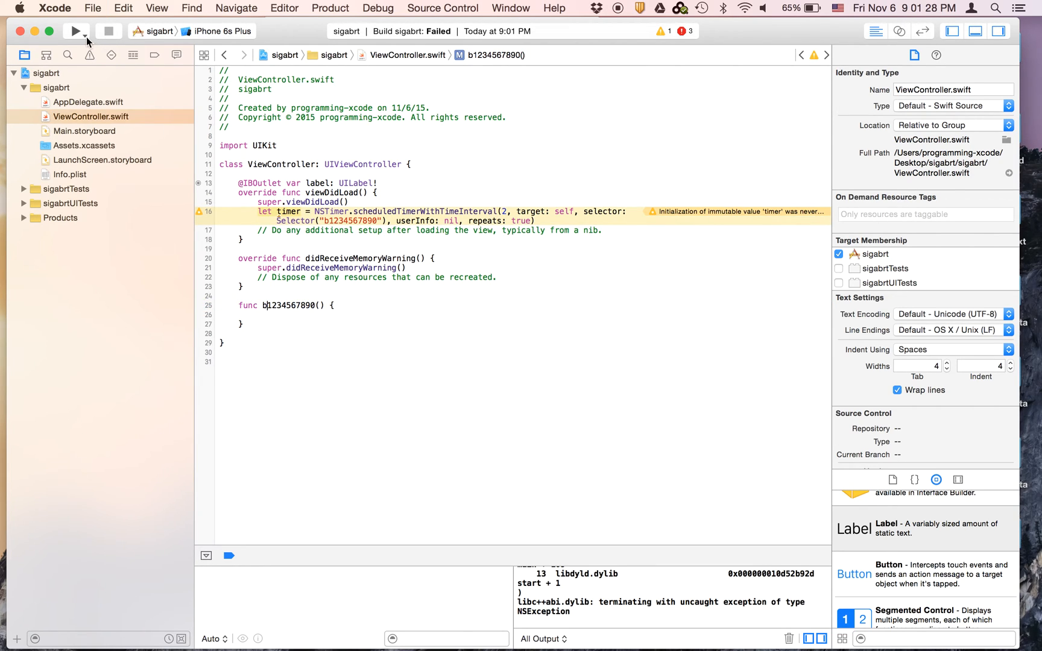
# - Run the app in the iPhone 6s Plus Simulator, showing Label without crashing
pyautogui.click(76, 32)
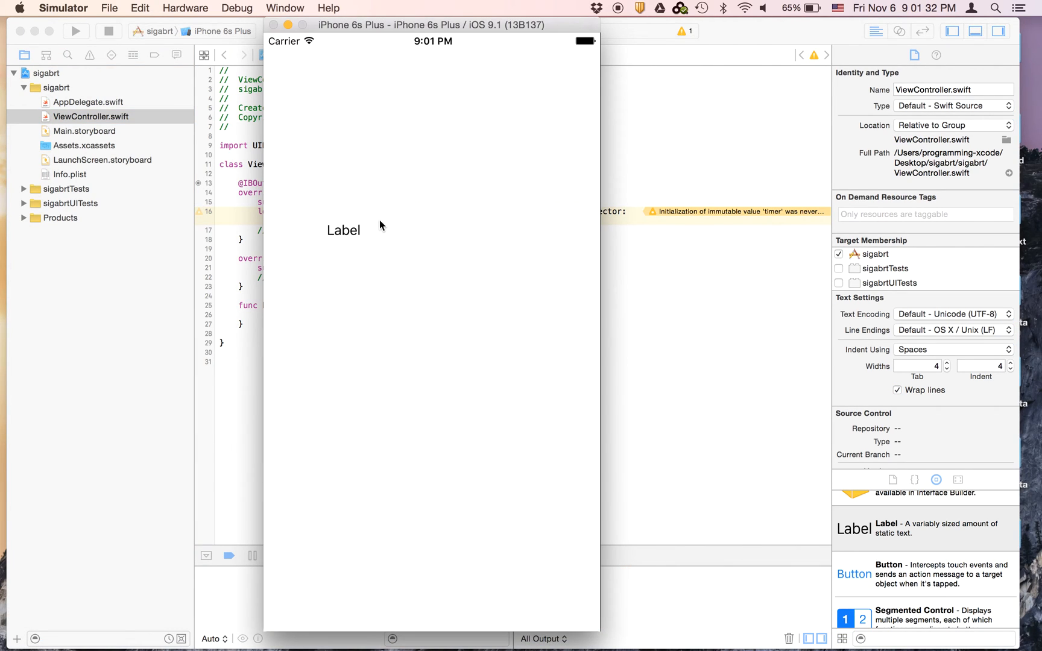
pyautogui.moveTo(353, 204)
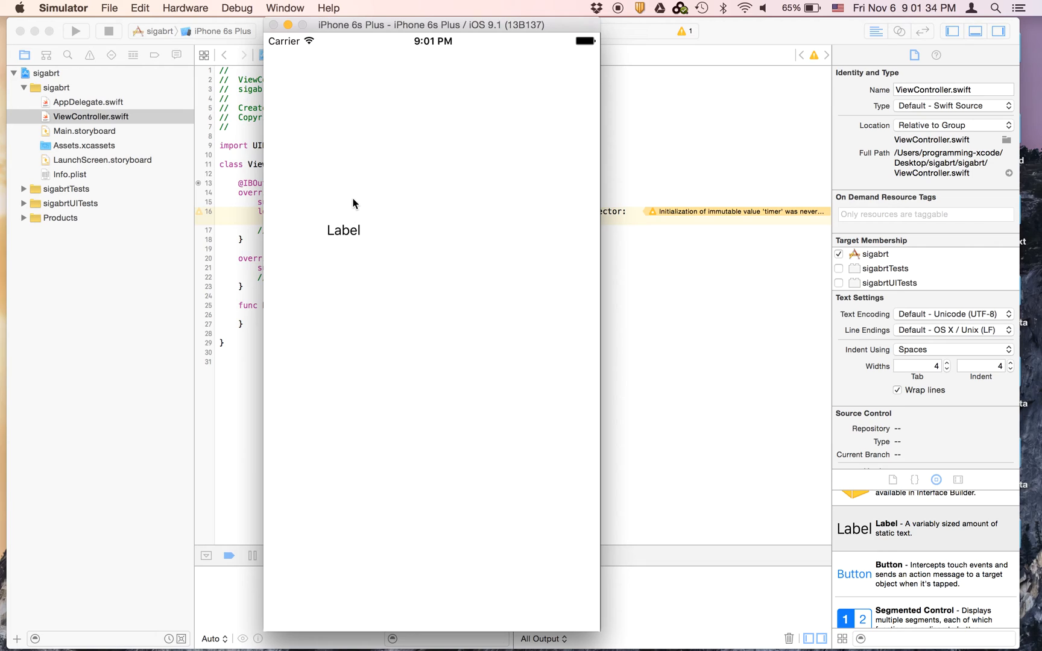
pyautogui.moveTo(346, 191)
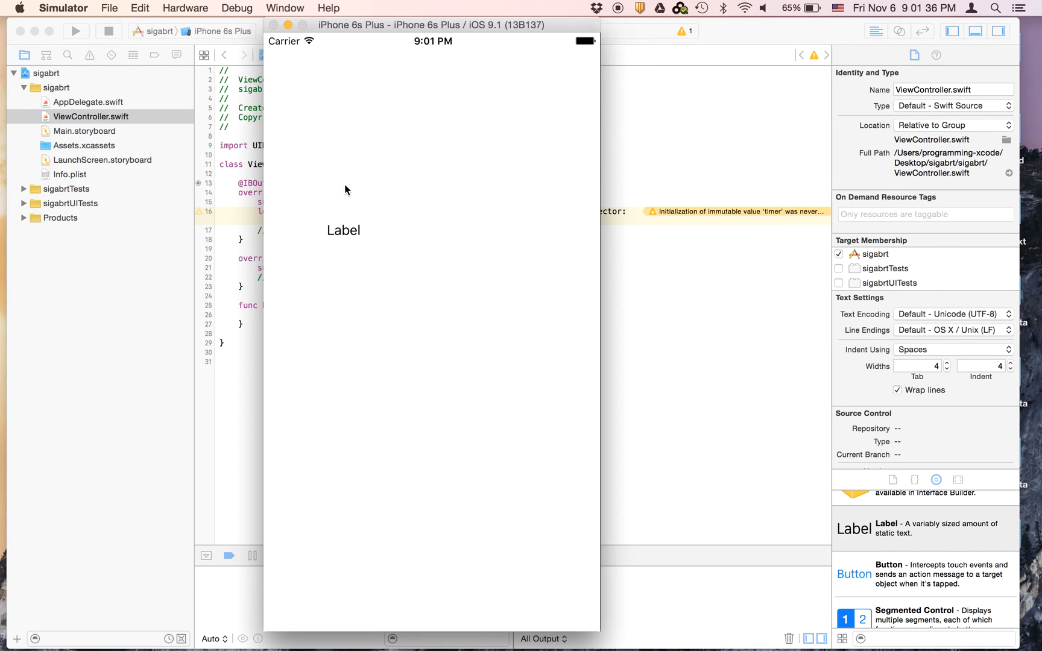